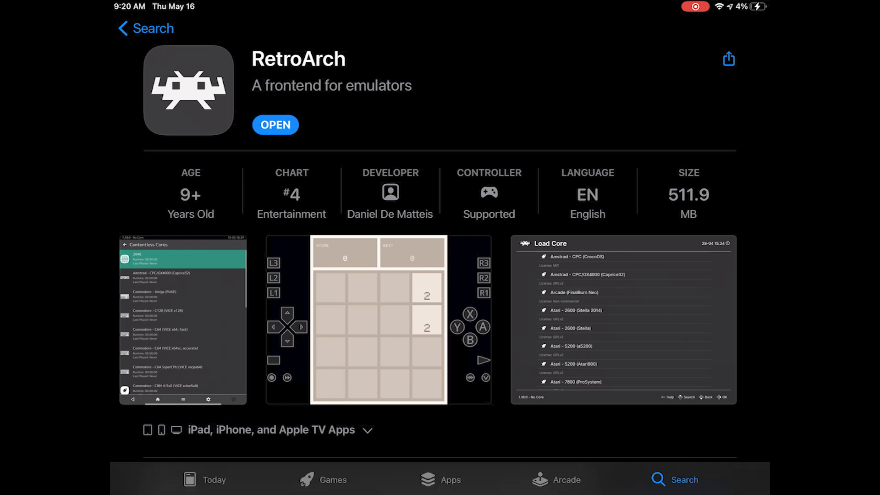
- Launch the installed RetroArch app from its App Store page
click(274, 125)
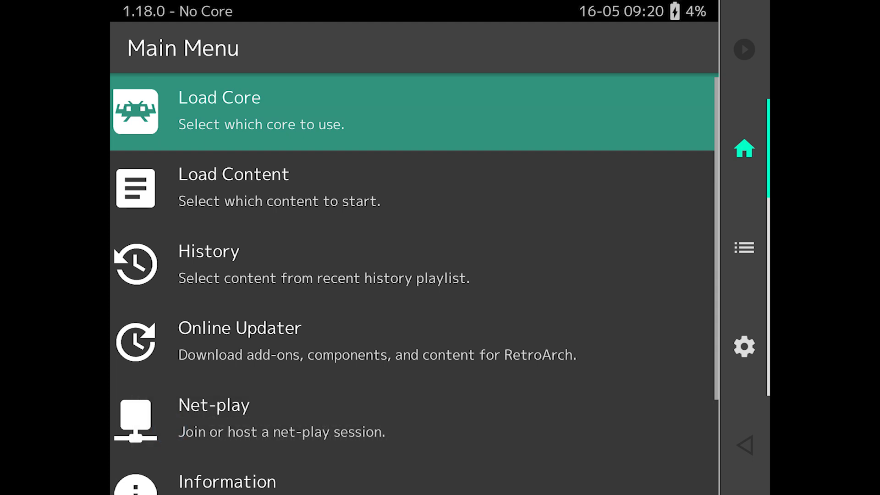
- In Online Updater, update the core info files and download the updated assets
scroll(down, 3)
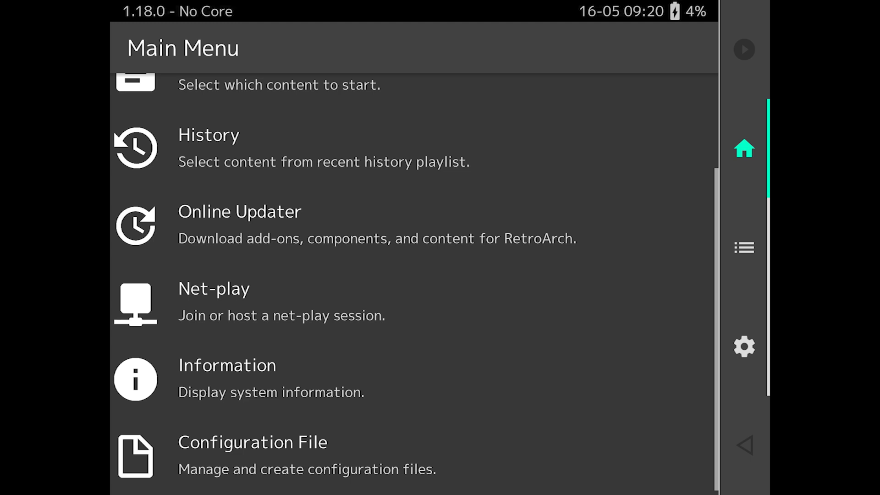
click(239, 224)
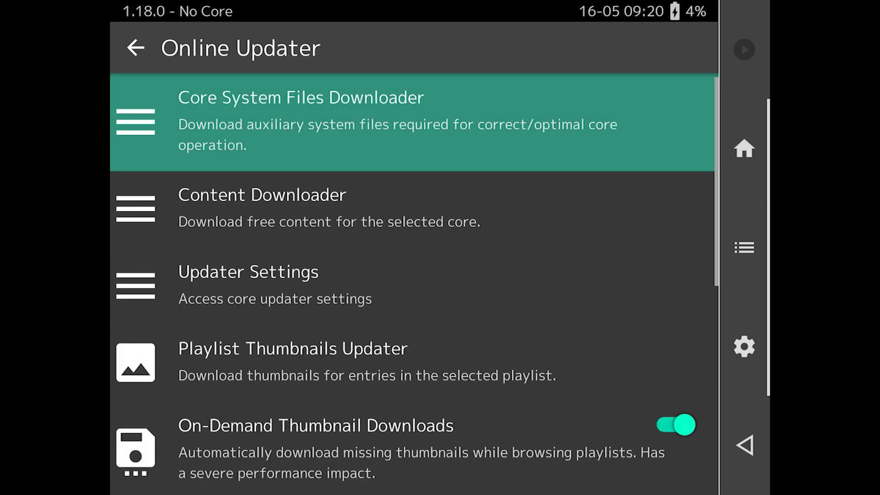
scroll(down, 3)
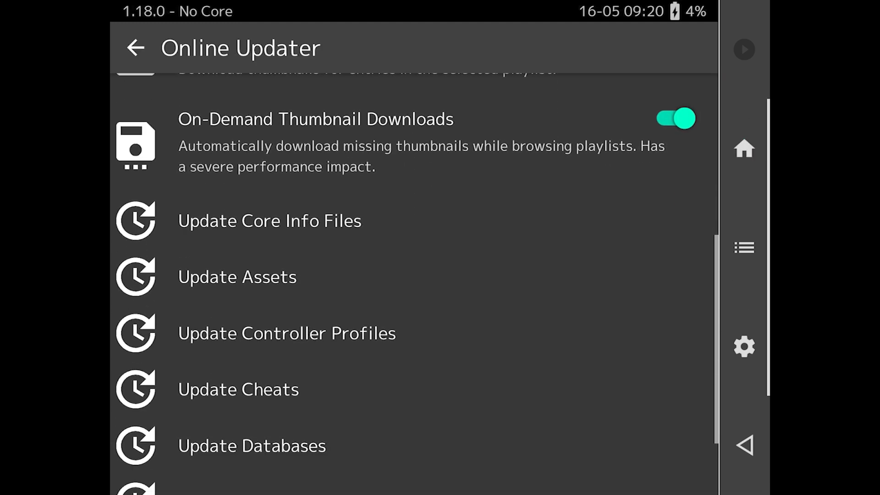
scroll(down, 3)
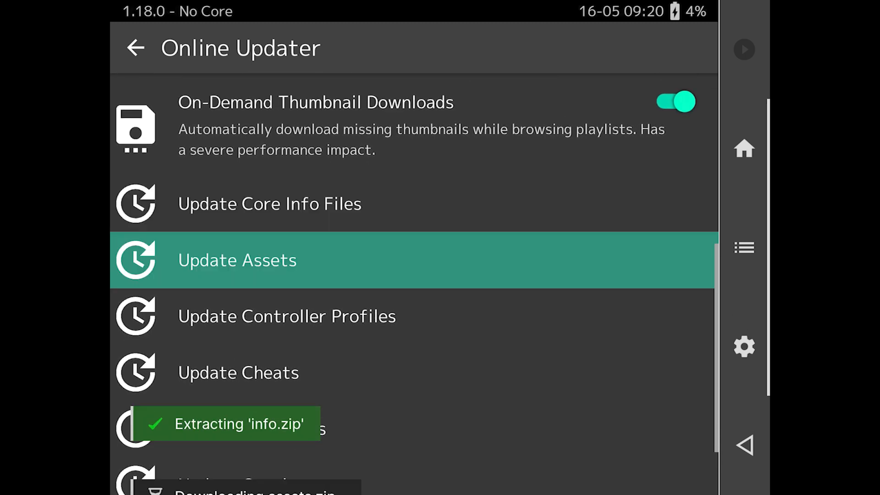
scroll(down, 3)
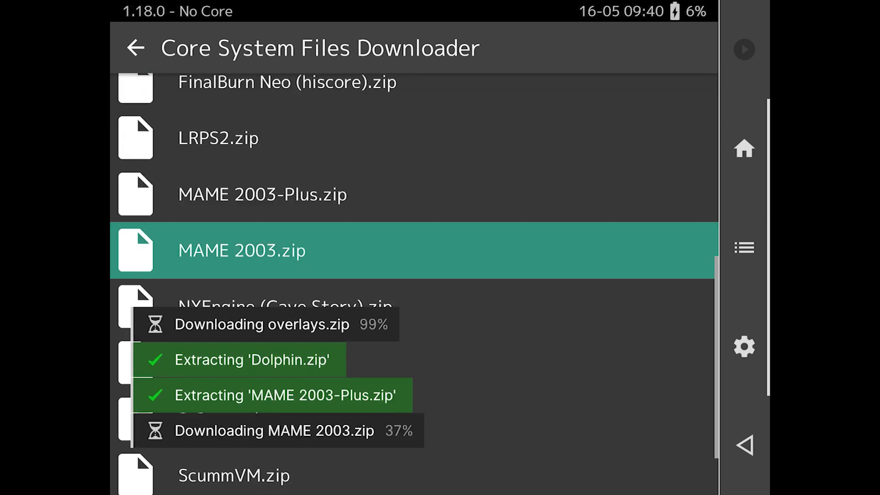
- Download core system files (Dolphin, MAME 2003, PPSSPP, ScummVM) from the Core System Files Downloader
scroll(down, 3)
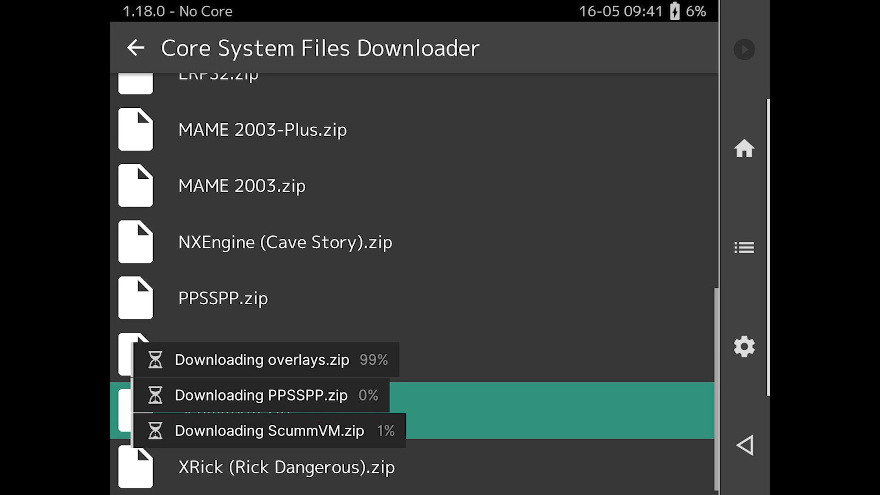
scroll(up, 3)
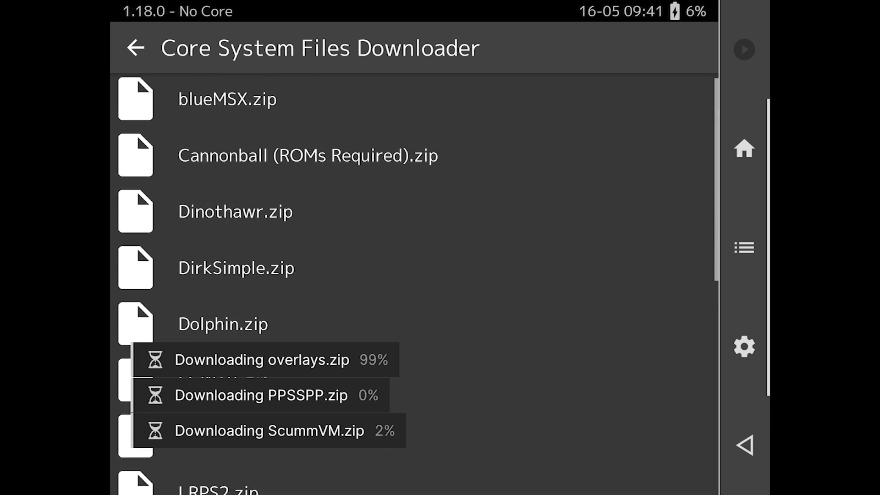
click(744, 248)
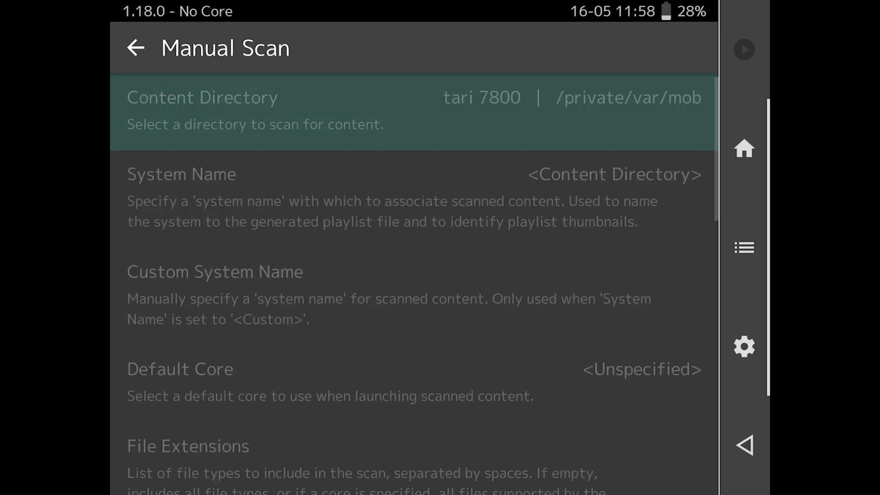
- Set the system name, enable overwrite, run the manual scan producing the FBNeo - Arcade Games playlist, and return to the main menu
click(394, 174)
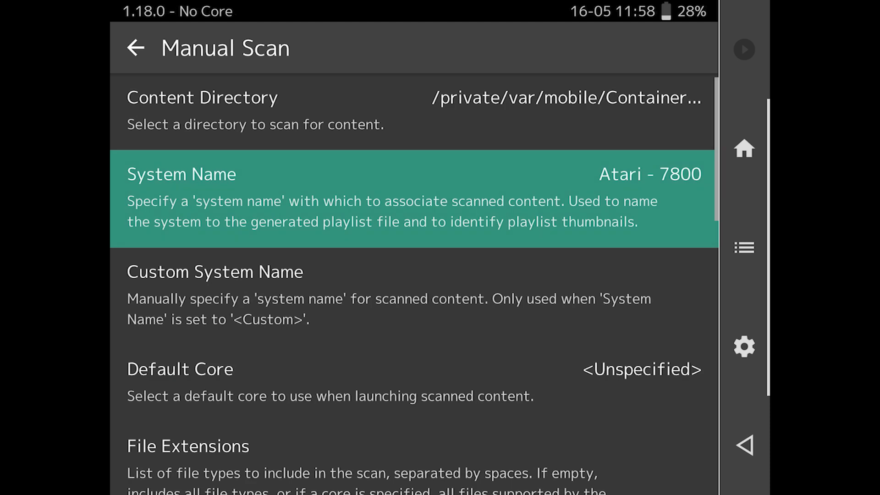
scroll(down, 3)
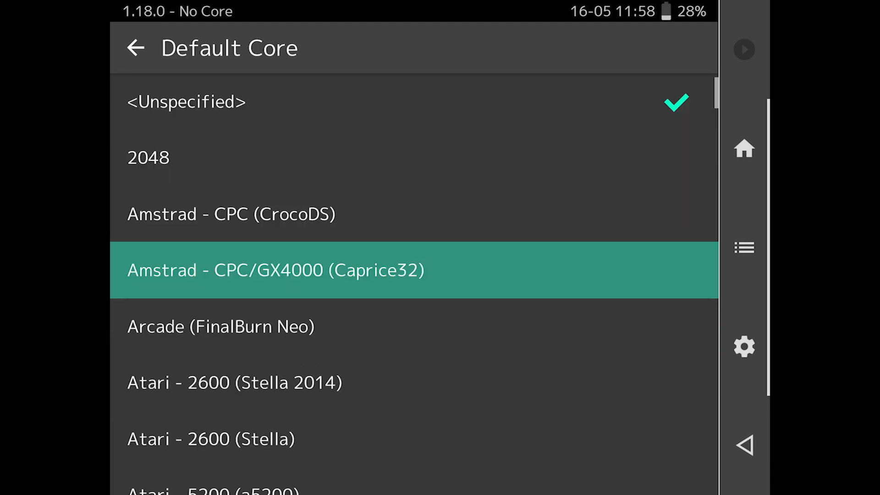
scroll(down, 3)
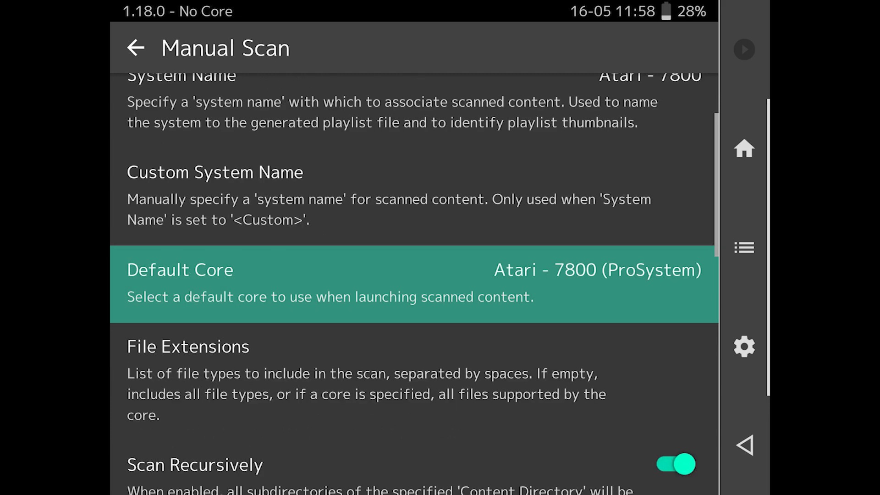
scroll(down, 3)
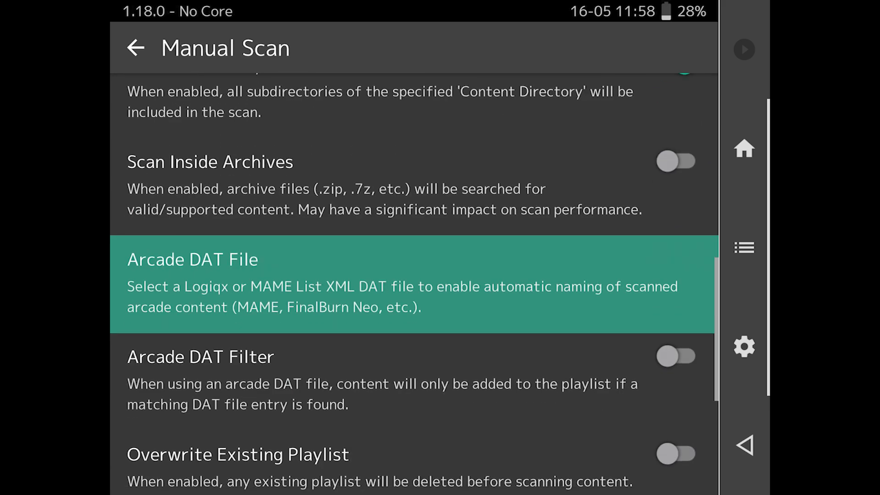
scroll(down, 3)
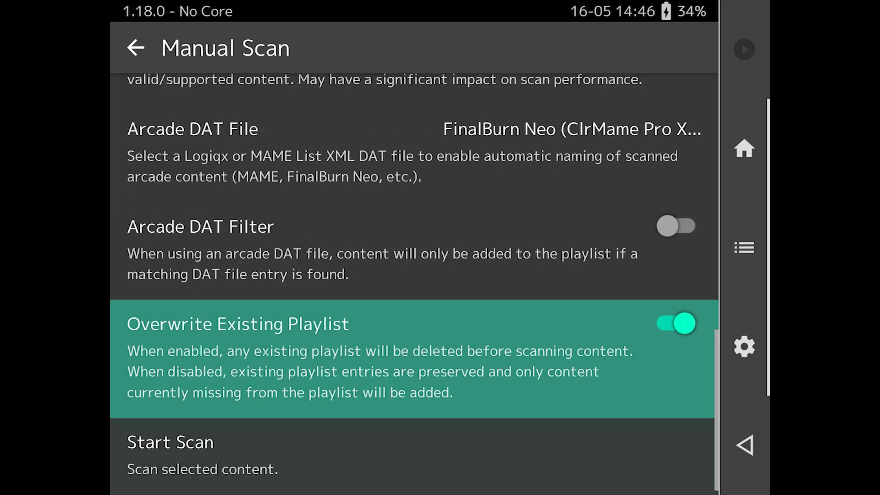
click(171, 442)
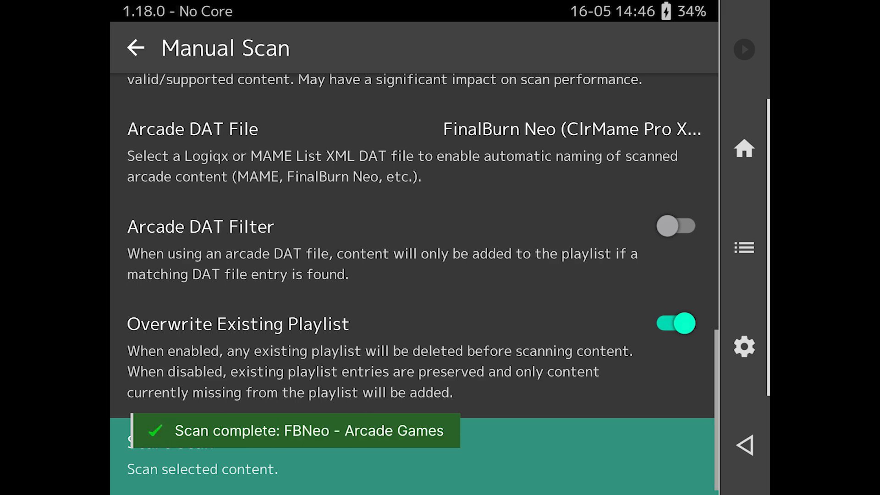
click(744, 149)
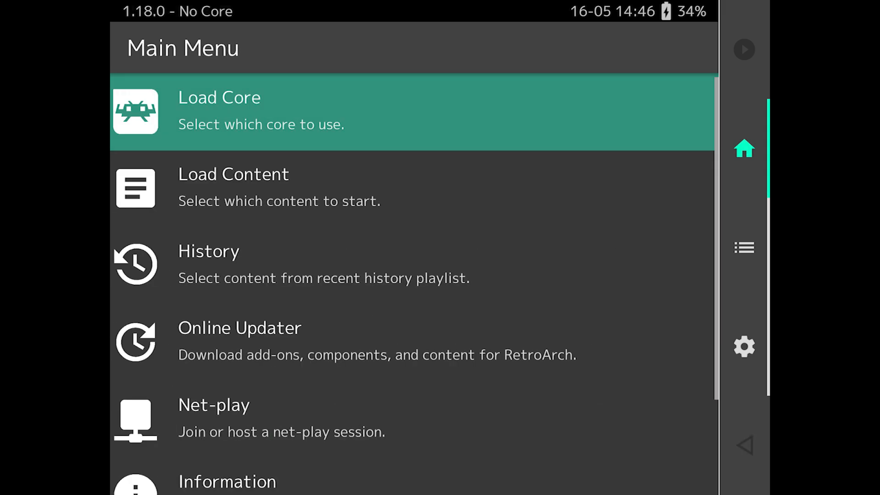
- Browse the FBNeo - Arcade Games playlist showing each game with its cover thumbnail
click(745, 248)
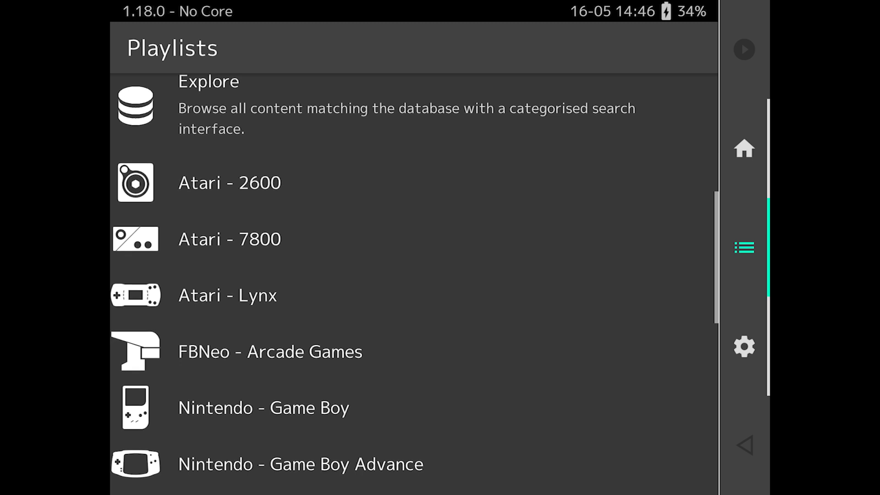
click(270, 352)
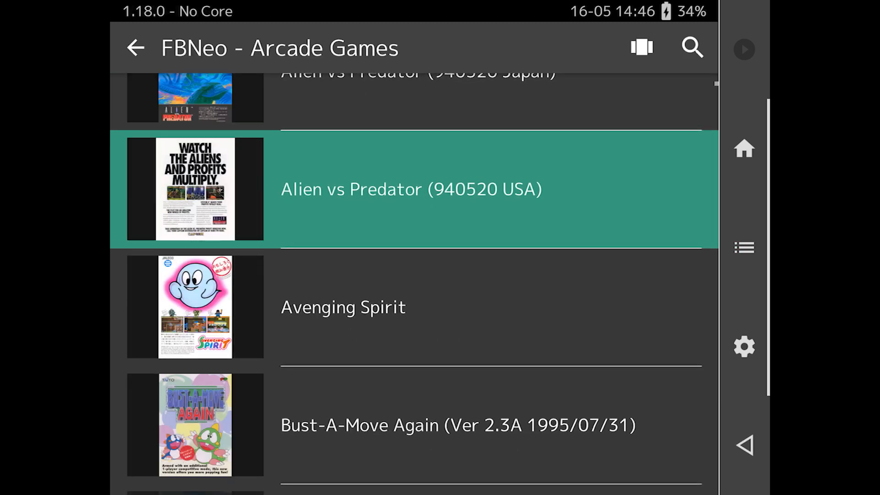
scroll(down, 3)
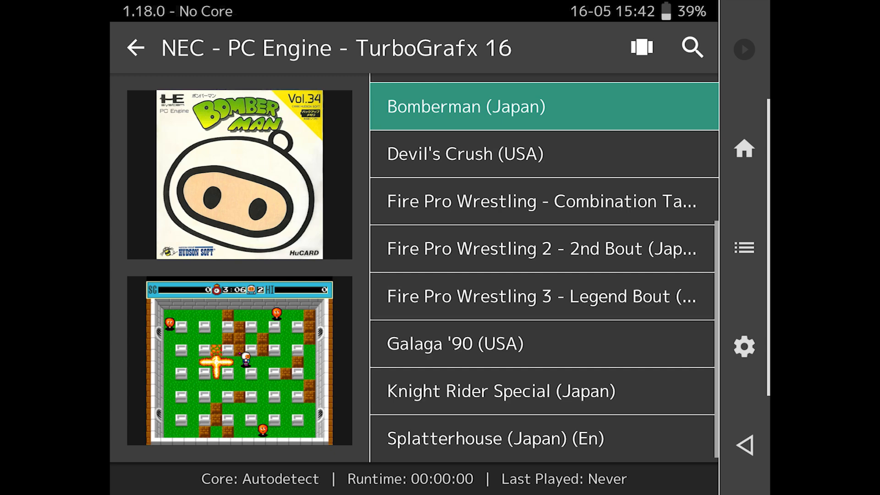
- Enlarge and close the Devil's Crush (USA) artwork preview, then go to Settings
click(494, 439)
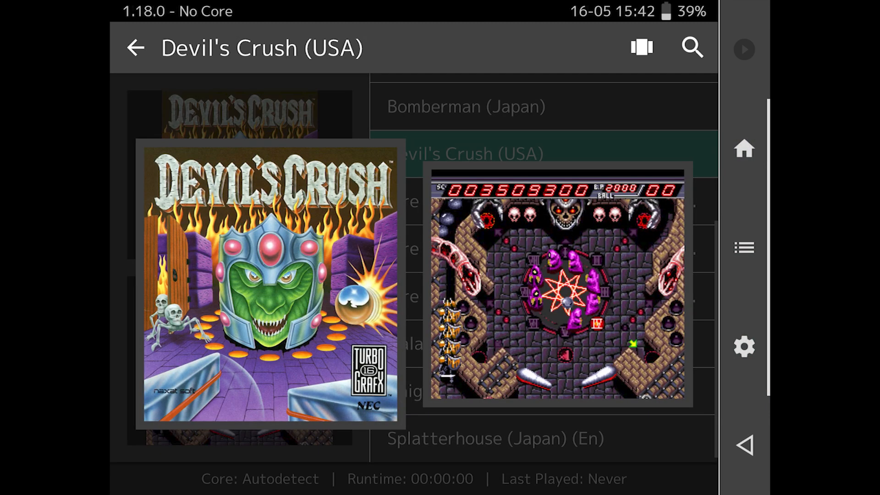
click(136, 48)
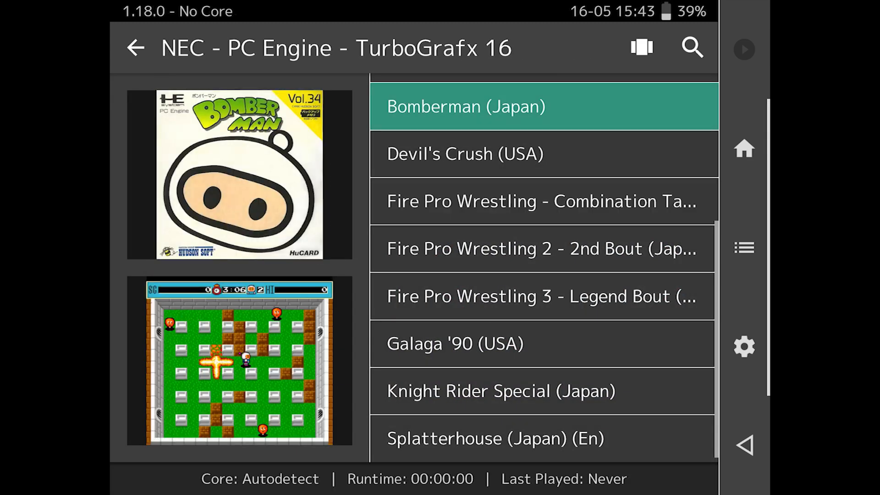
click(466, 107)
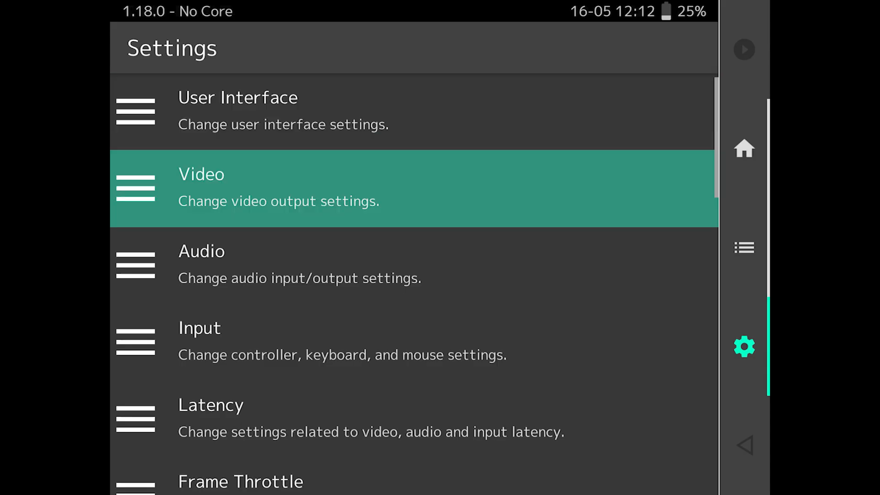
- Use Documents/RetroArch/system as the System/BIOS directory
scroll(down, 3)
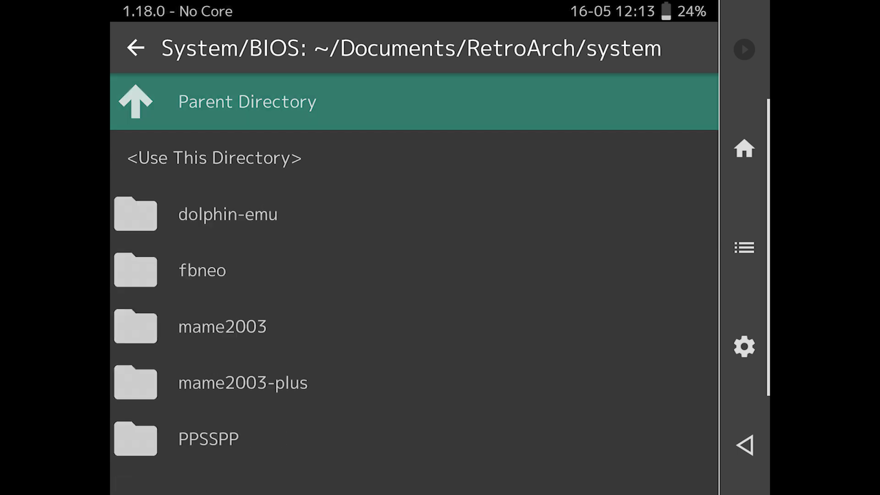
click(744, 346)
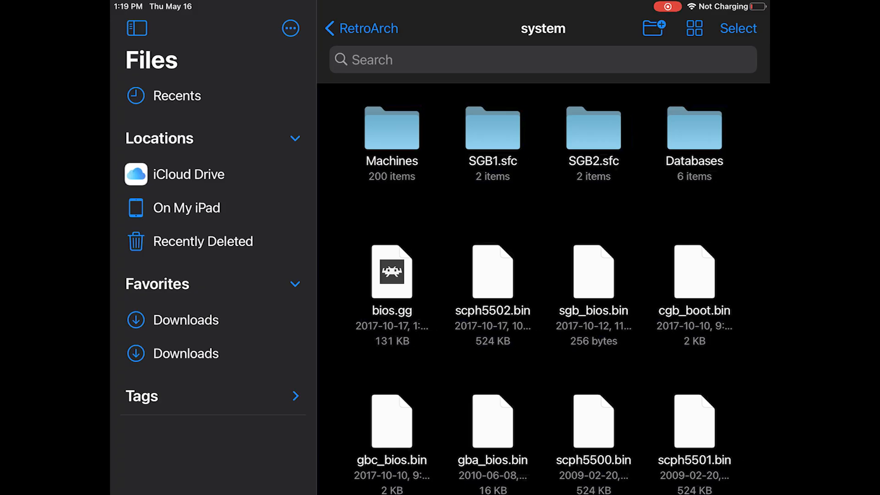
- Select all 25 BIOS items in the system folder and move them to On My iPad > RetroArch
click(738, 28)
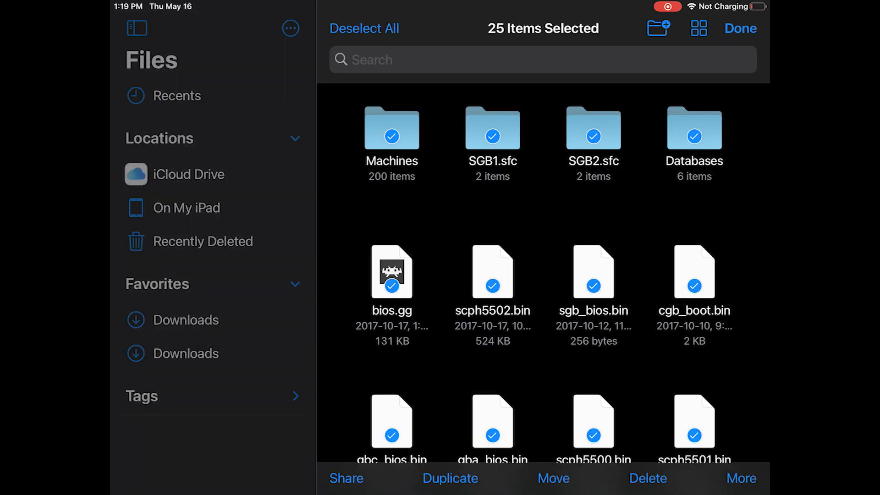
click(553, 478)
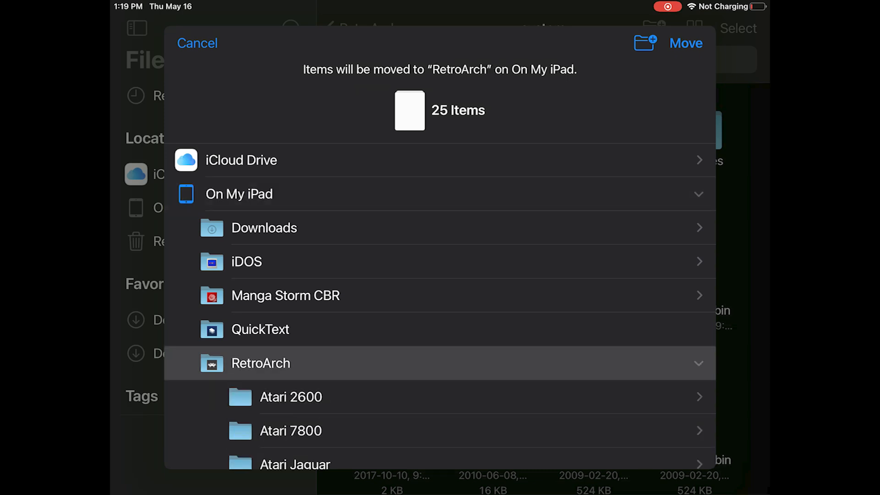
scroll(down, 3)
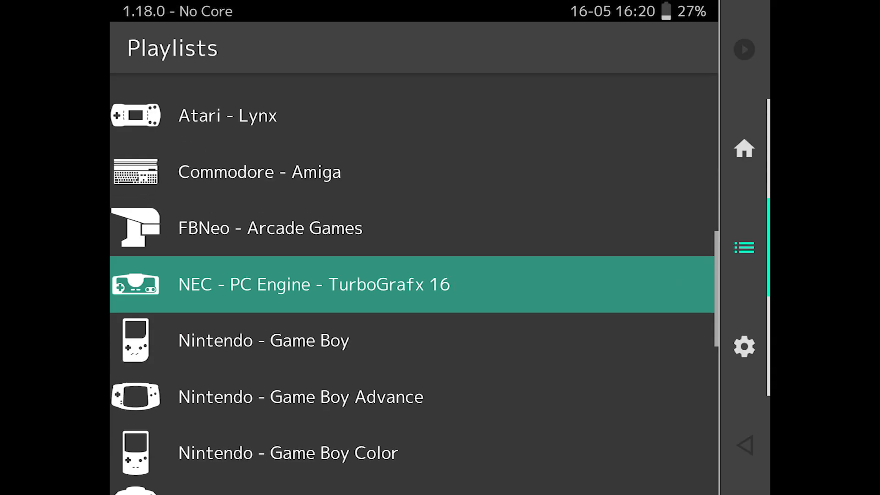
- Launch a game from the NEC - PC Engine - TurboGrafx 16 playlist
click(314, 284)
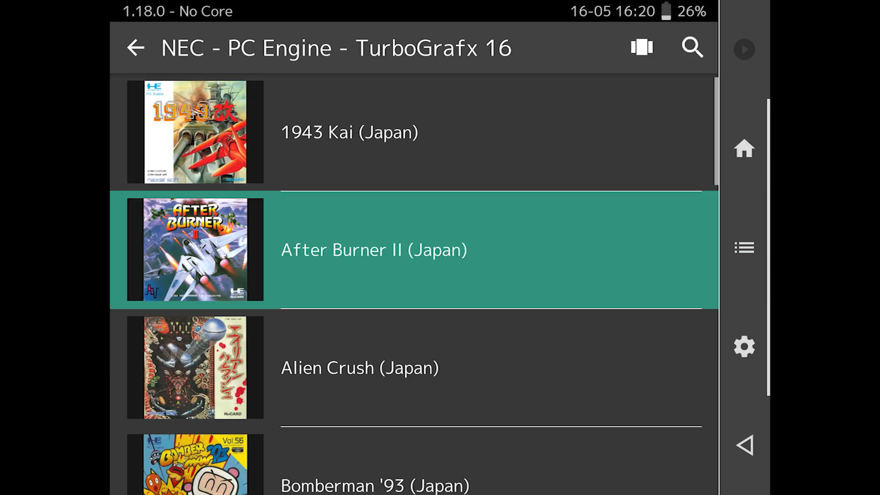
click(359, 368)
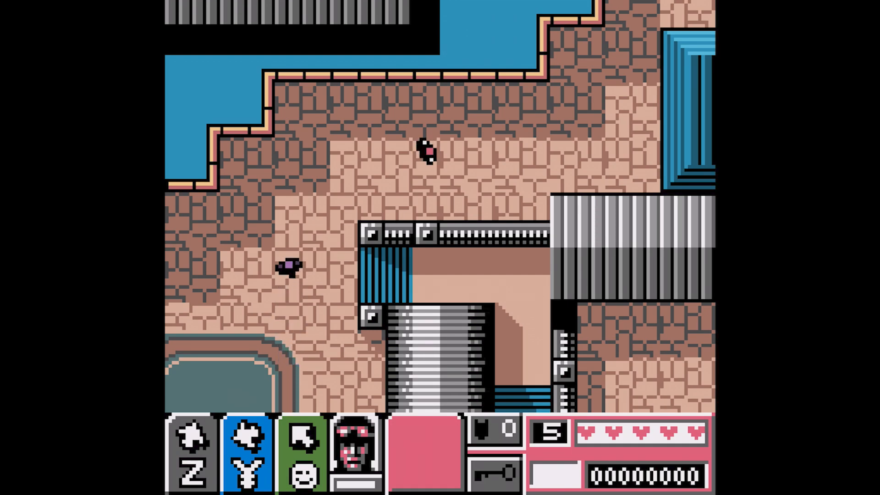
- Play the running games, moving the character with the Up and Right controls
key(Up)
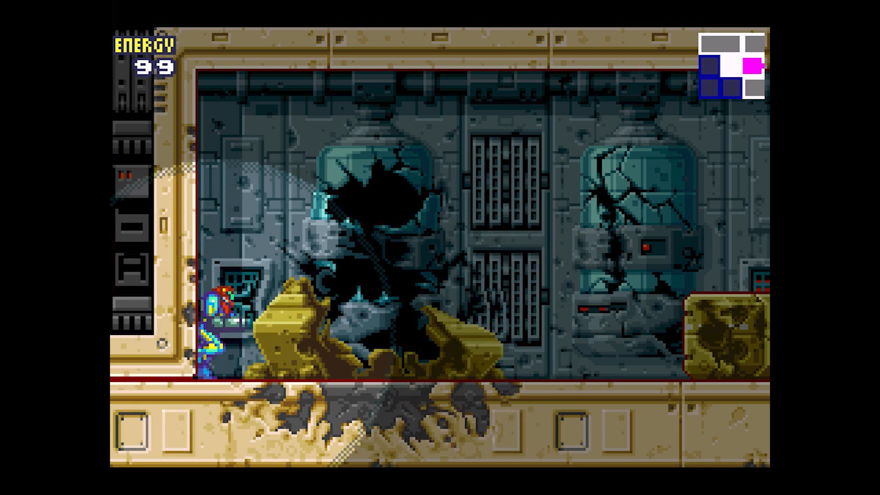
key(Right)
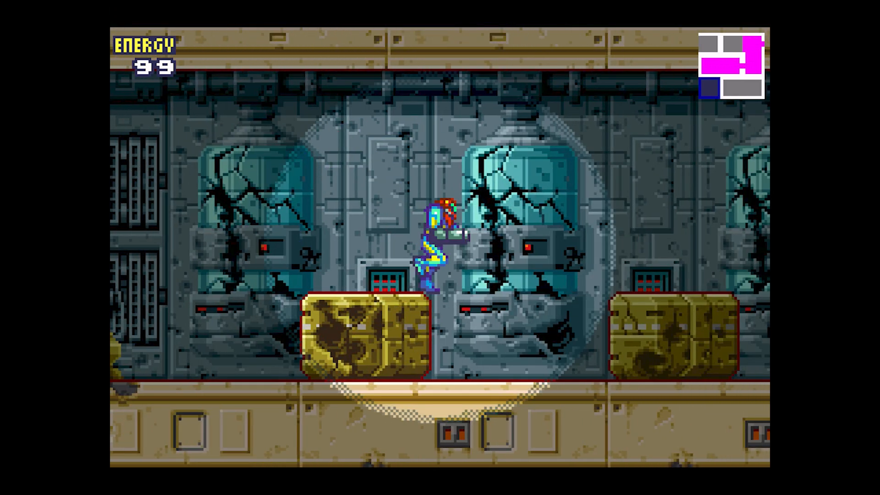